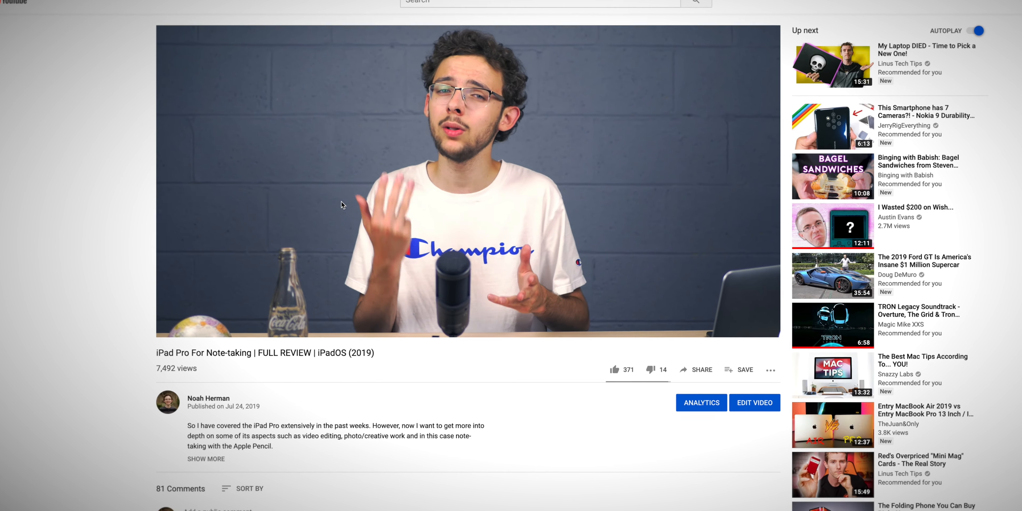
# Bring up the Geekbench CPU result showing 4809 single-core and 11107 multi-core.
pyautogui.scroll(-3)
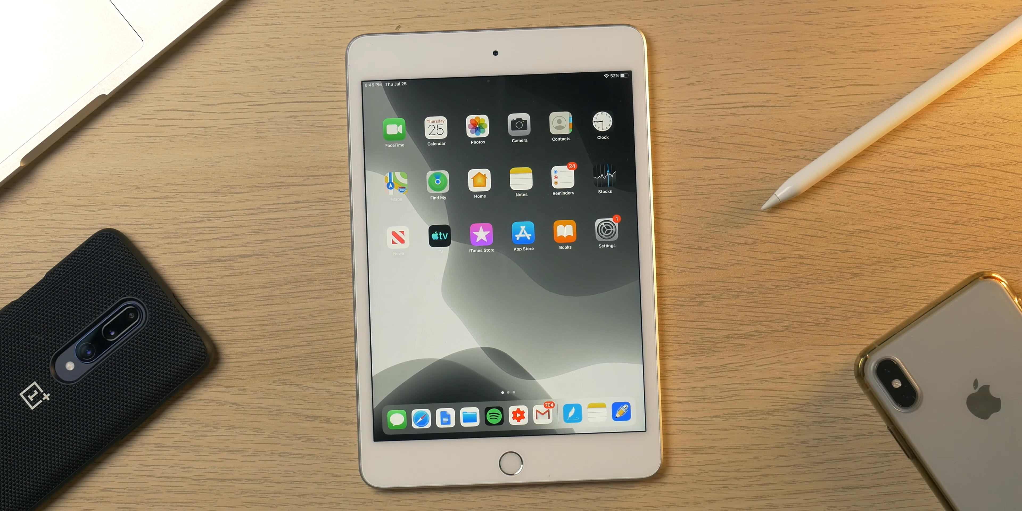
pyautogui.hscroll(-3)
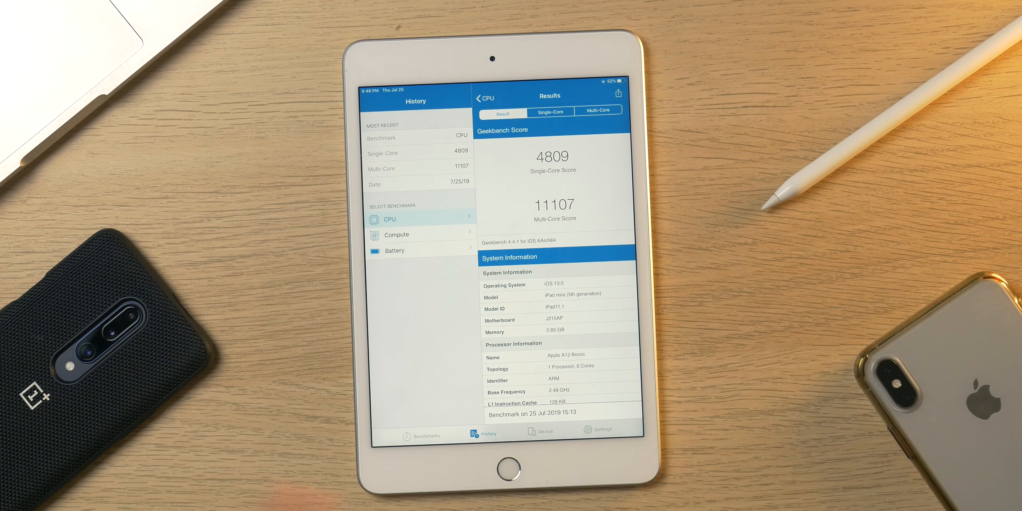
# Leave Geekbench for the home screen and show the recent-apps switcher.
pyautogui.press('home')
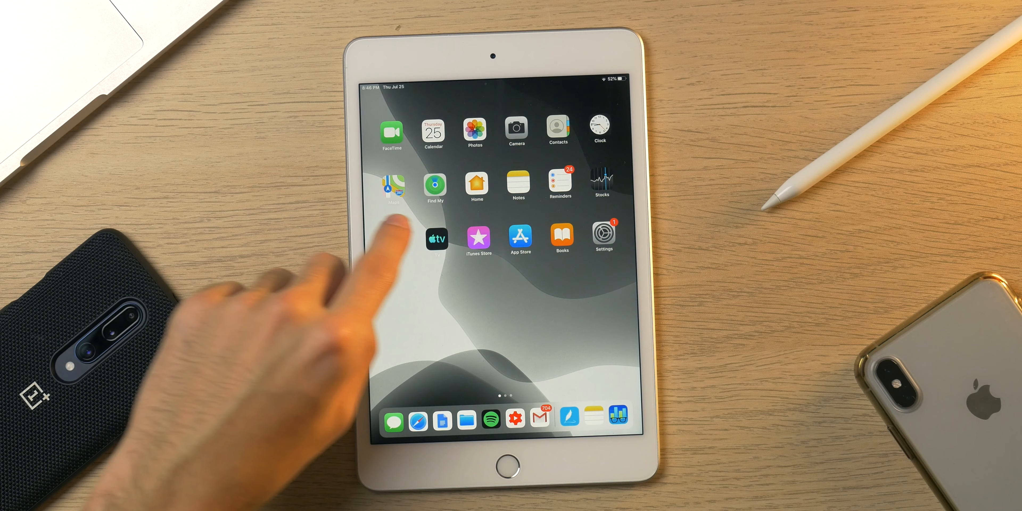
pyautogui.hscroll(-3)
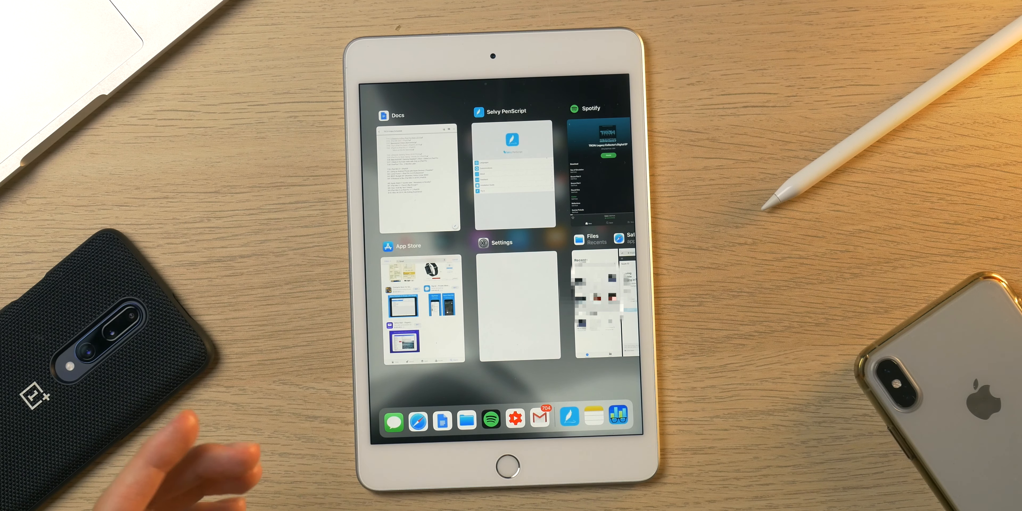
# In Messages, type a reply asking about driving yourself next time, then go home.
pyautogui.click(419, 176)
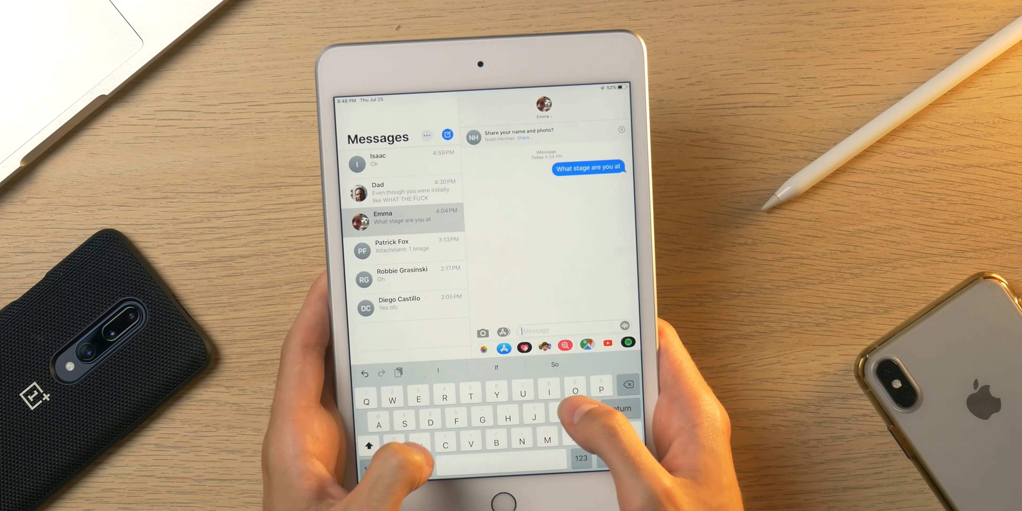
pyautogui.write('Are you going to drive yi')
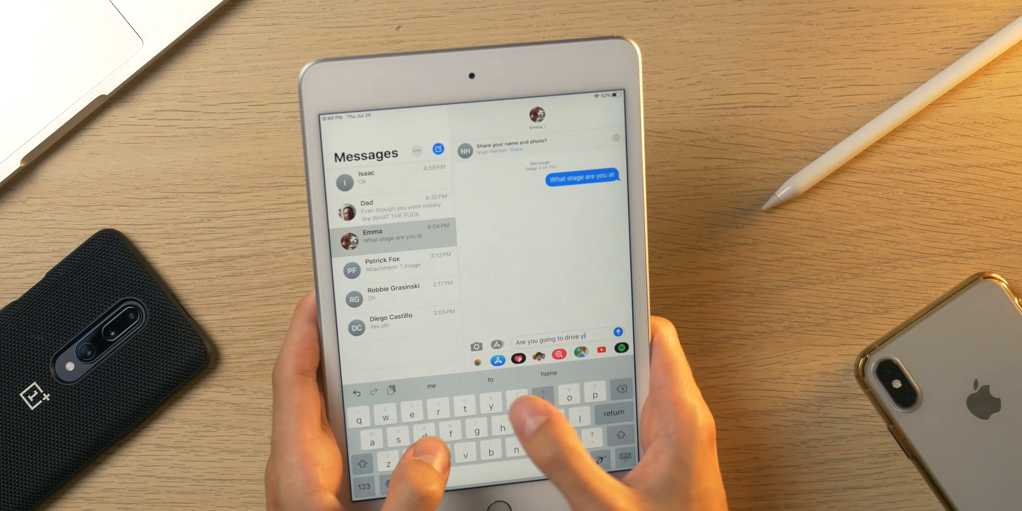
pyautogui.write('ourself next tim')
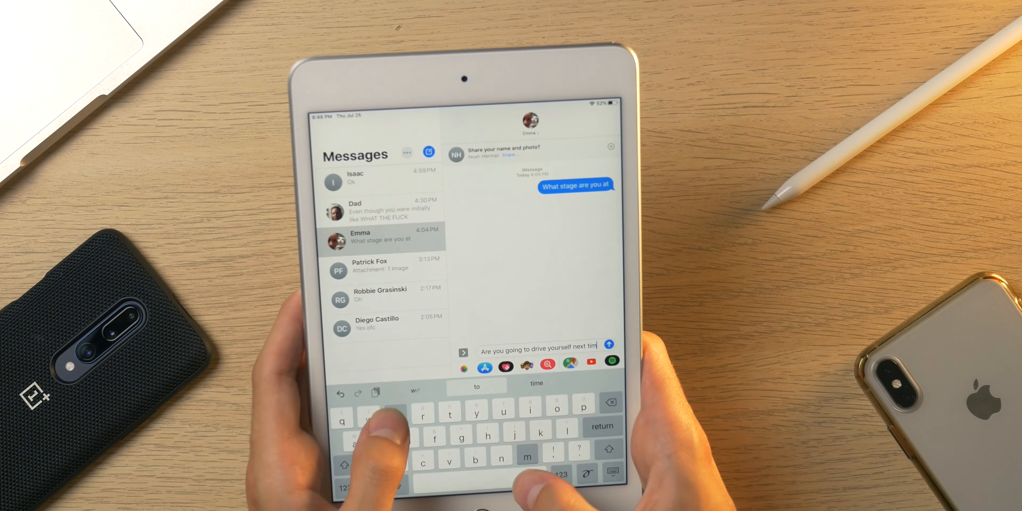
pyautogui.press('home')
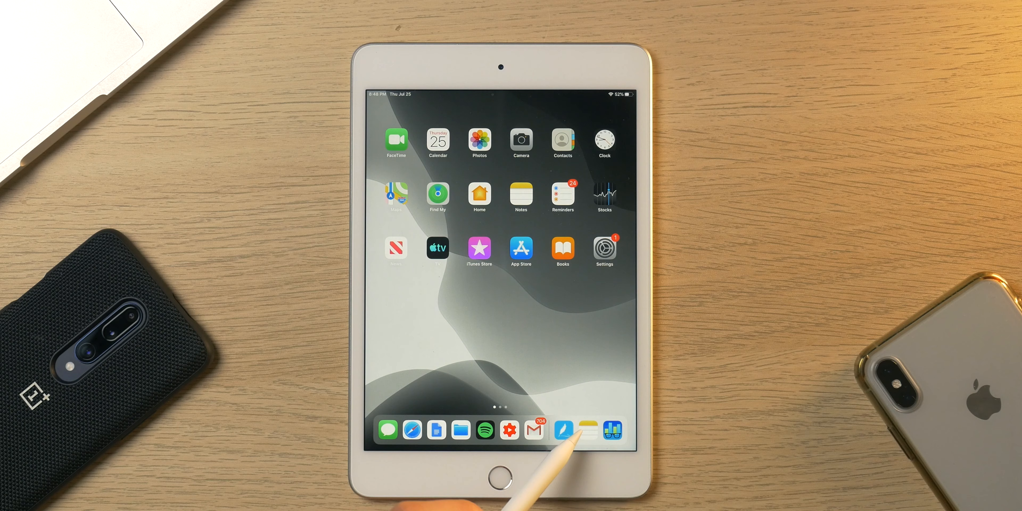
# Launch Notes from the dock and start a fresh blank note for drawing.
pyautogui.click(563, 429)
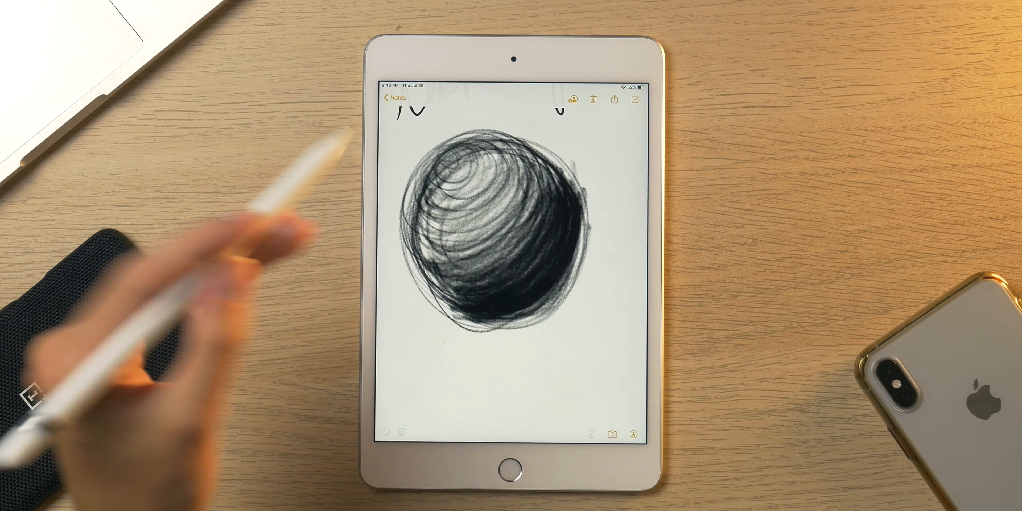
pyautogui.click(393, 97)
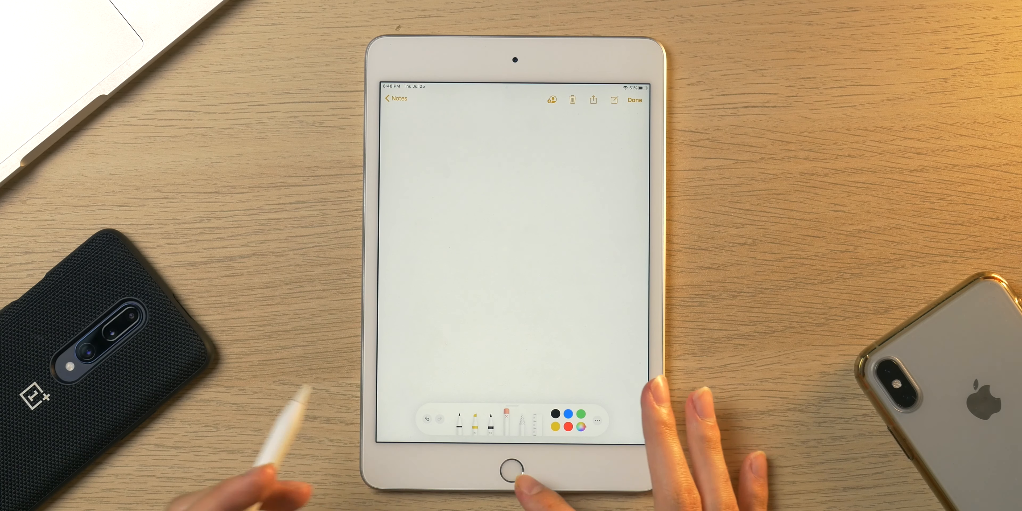
pyautogui.click(474, 418)
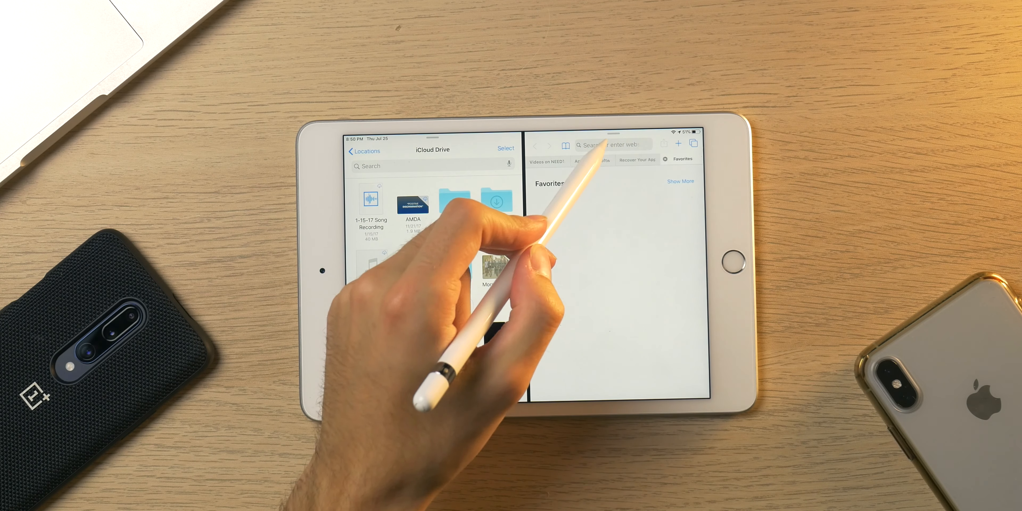
# In the Safari pane, search 'apple' and load the Apple 5G modem news article.
pyautogui.click(610, 144)
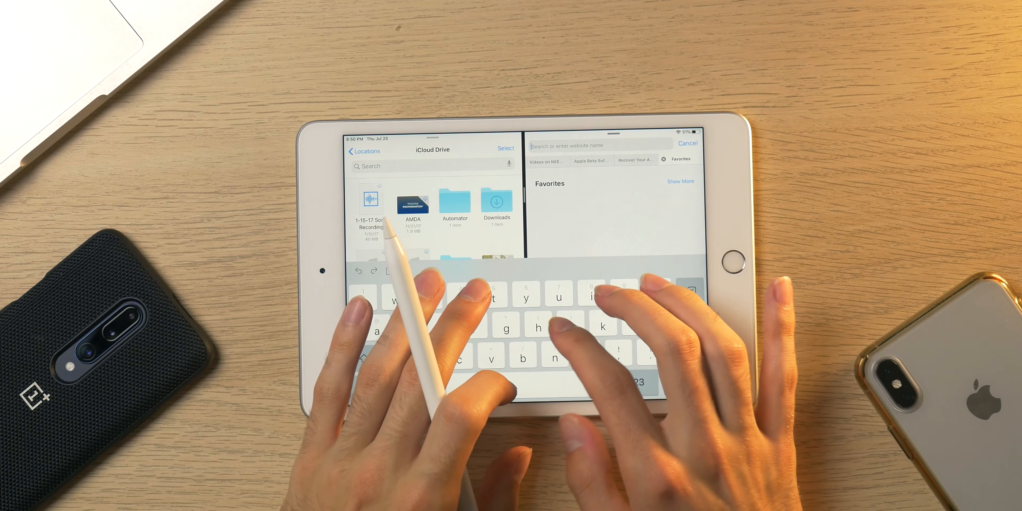
pyautogui.write('apple news')
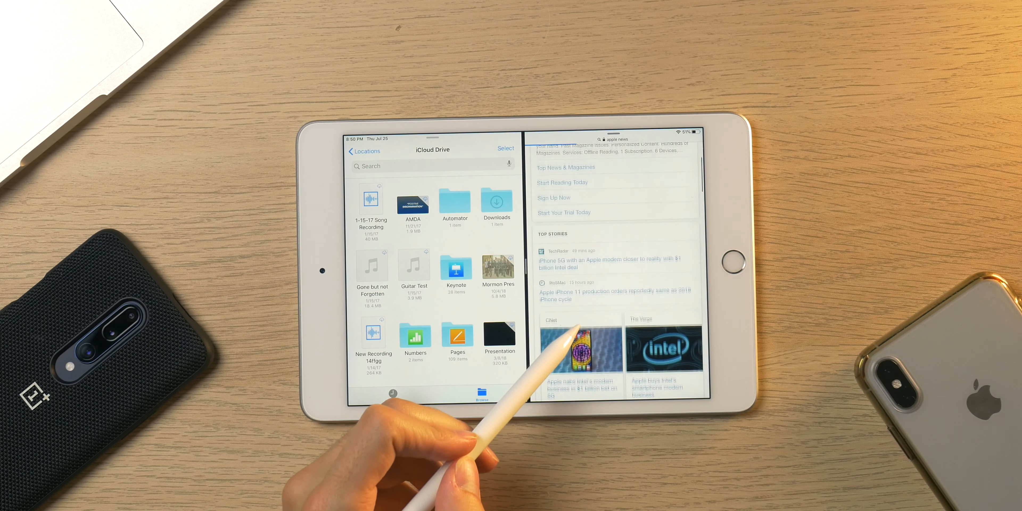
pyautogui.scroll(-3)
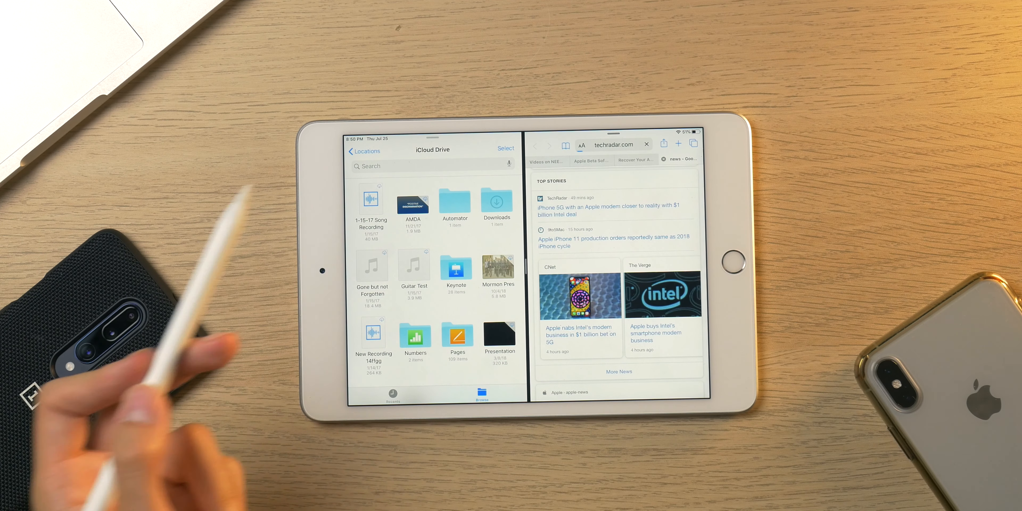
pyautogui.click(616, 205)
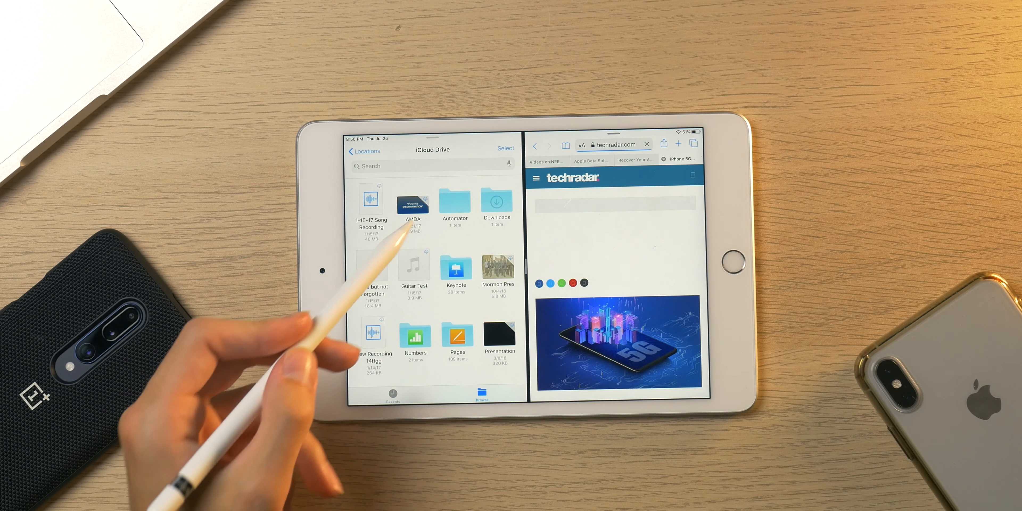
pyautogui.click(496, 201)
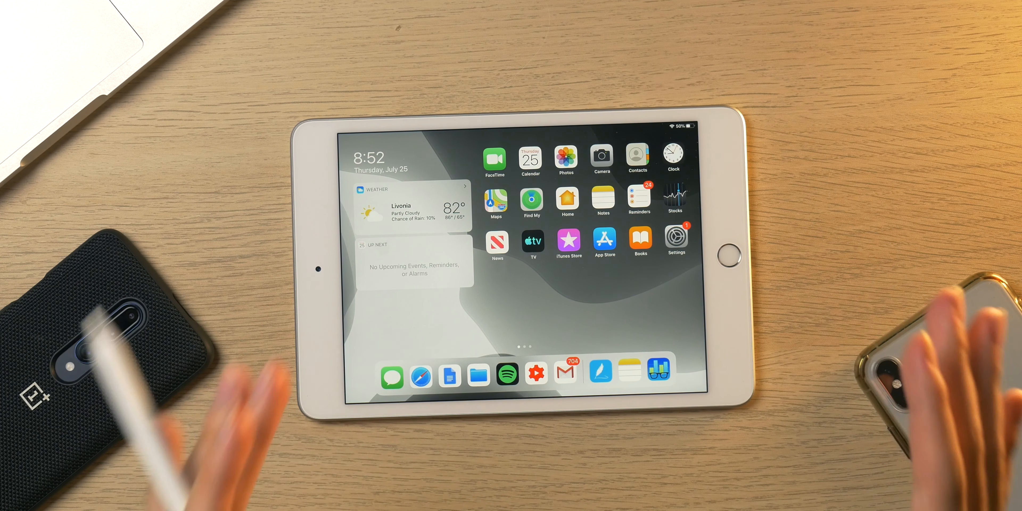
pyautogui.hscroll(-3)
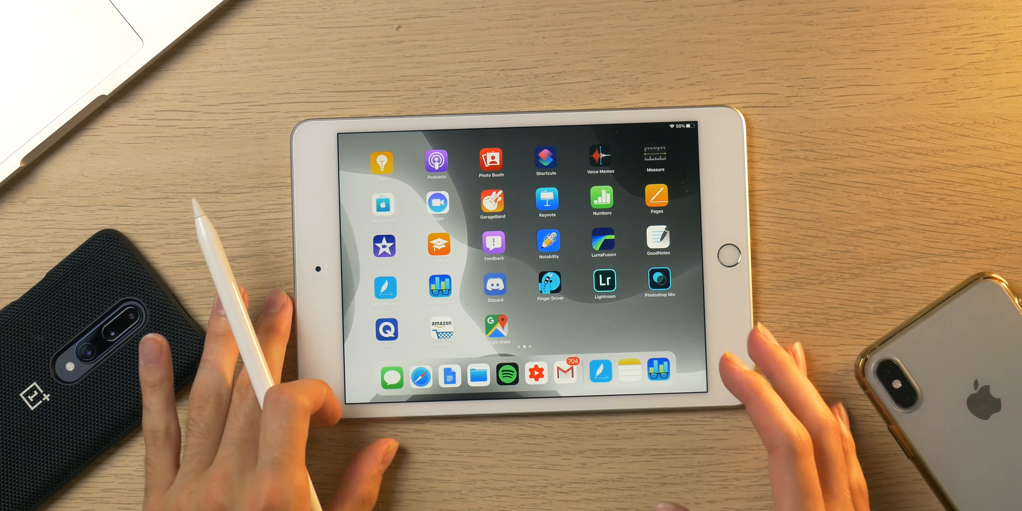
pyautogui.click(508, 375)
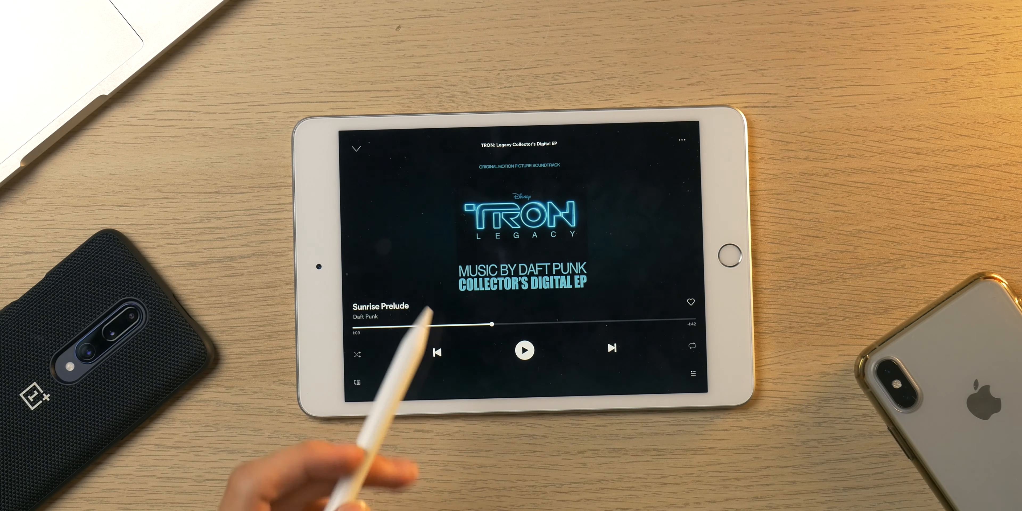
pyautogui.click(357, 148)
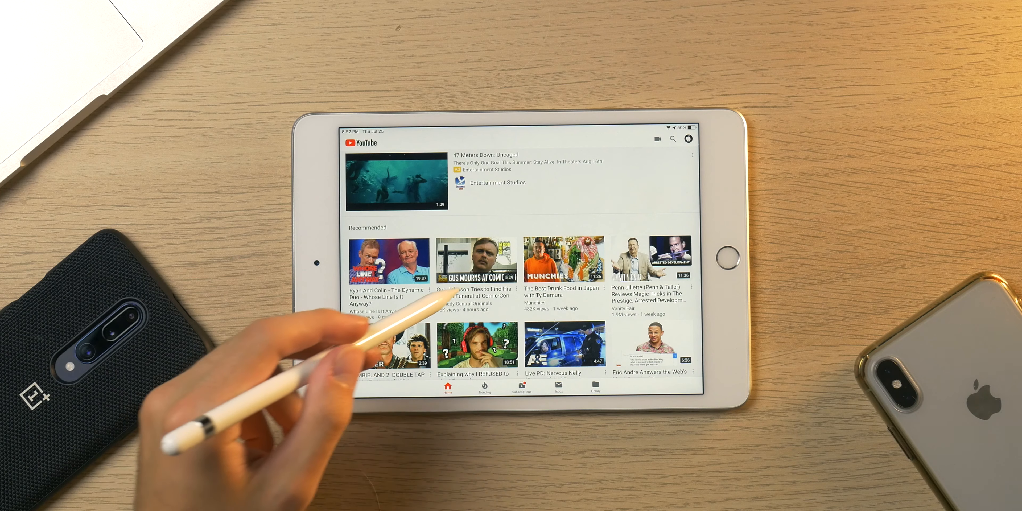
pyautogui.click(475, 259)
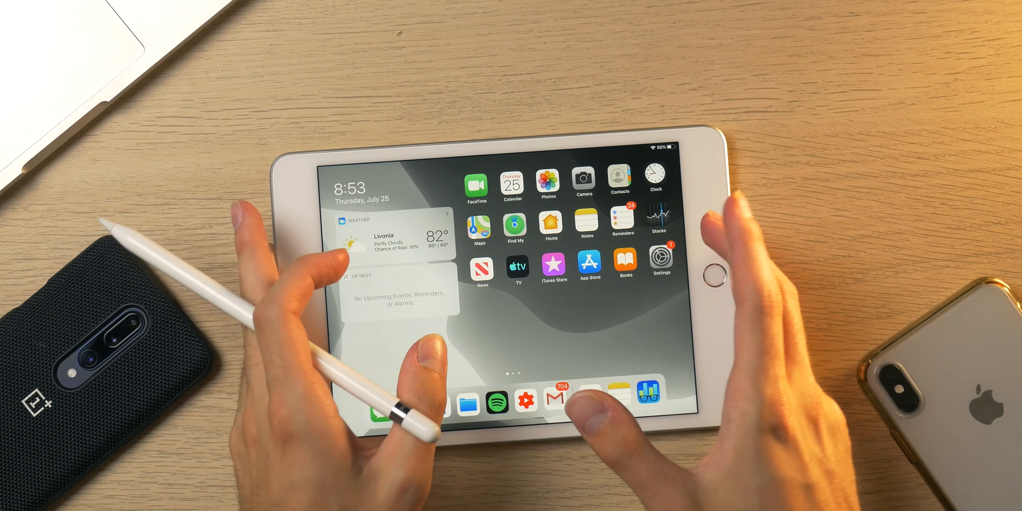
# Open Notability's Welcome note, scroll it and reveal the pen colour and thickness palette.
pyautogui.click(584, 221)
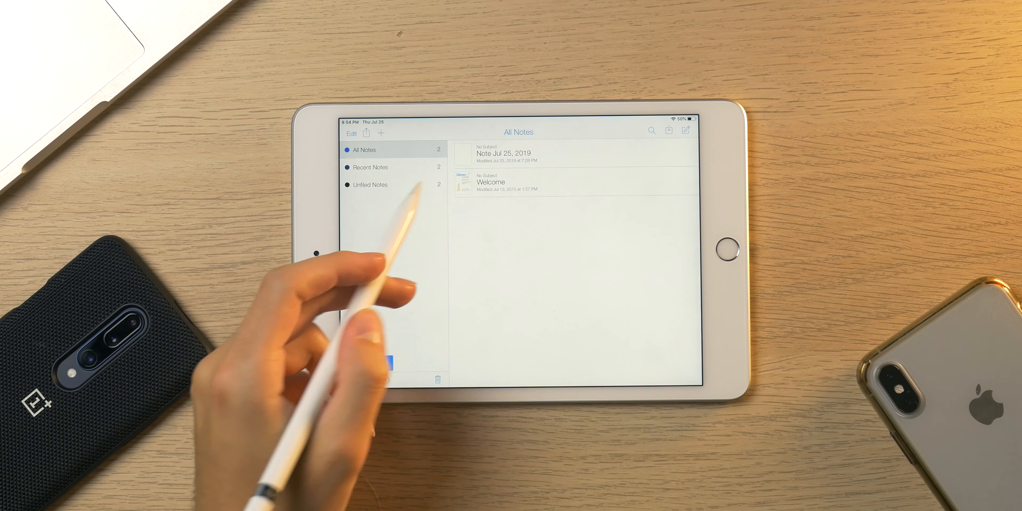
pyautogui.click(503, 153)
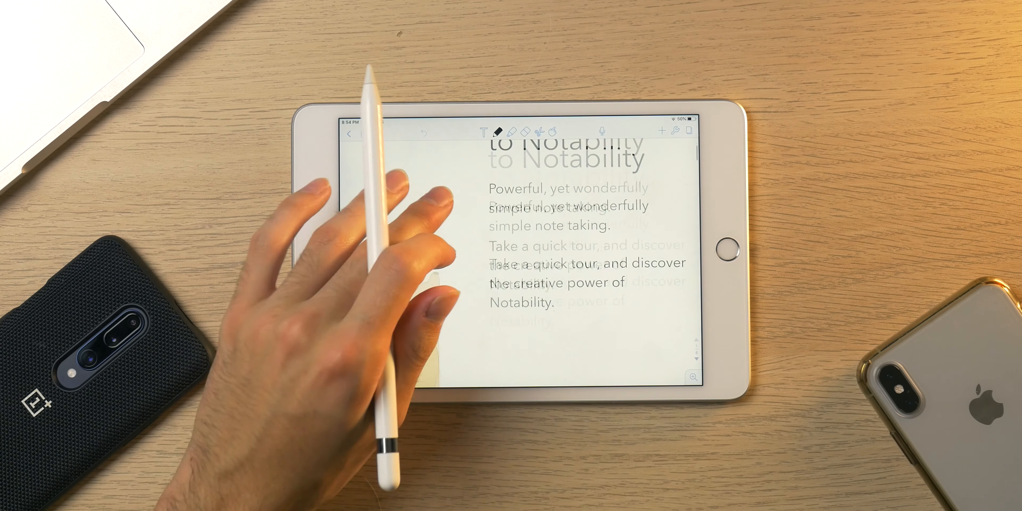
pyautogui.scroll(-3)
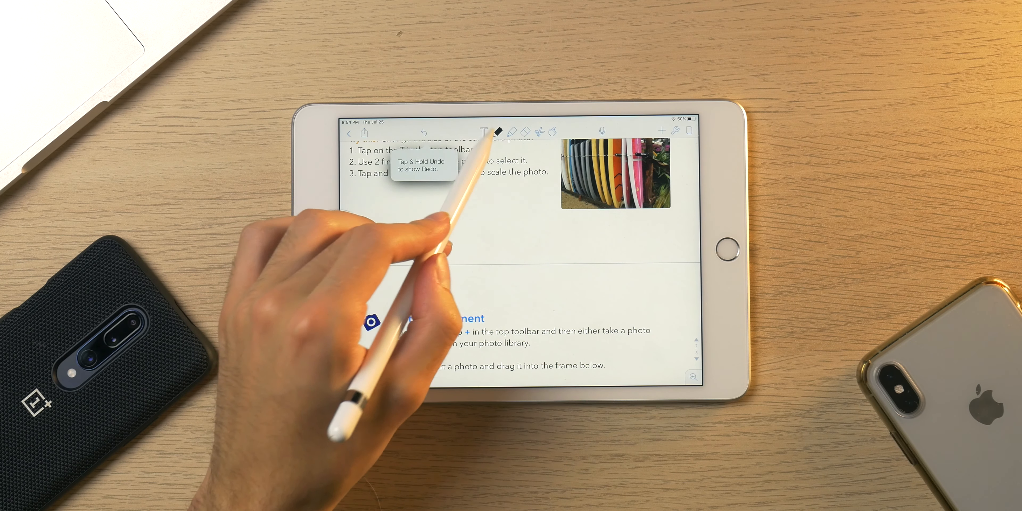
pyautogui.click(496, 132)
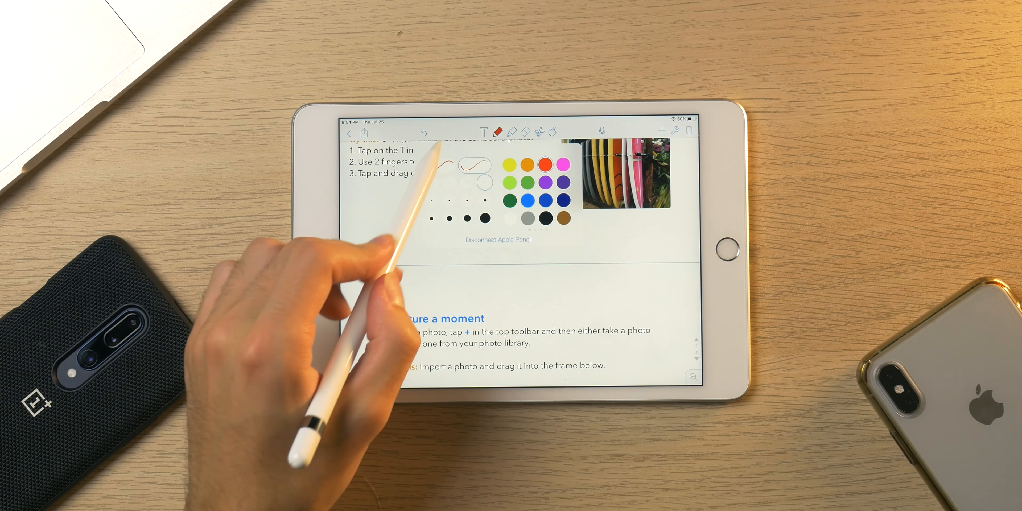